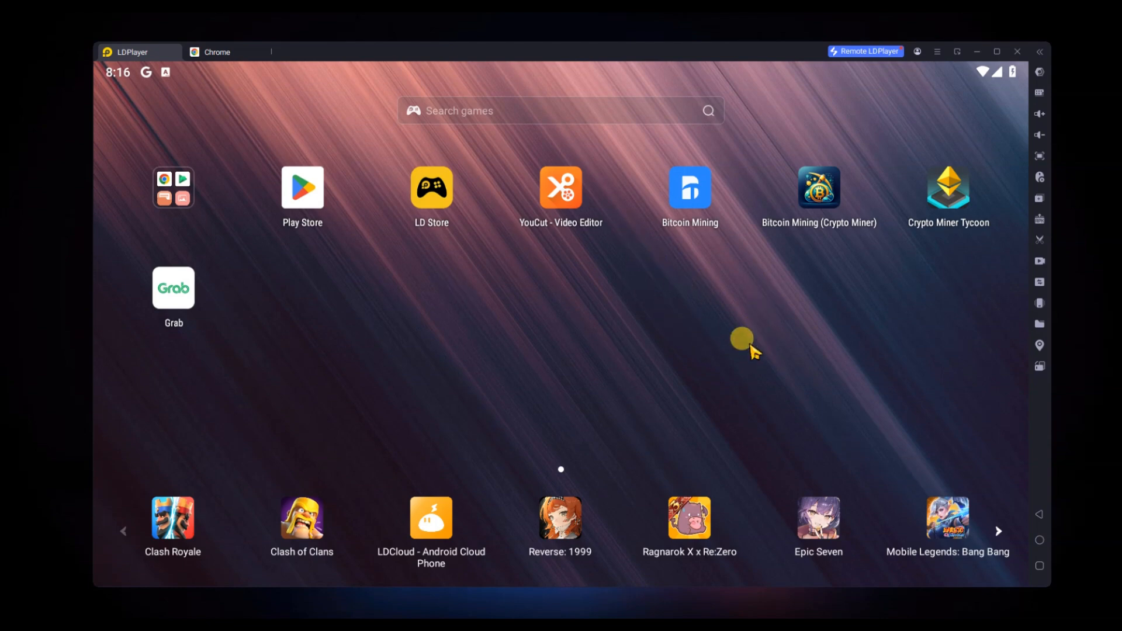
mouse_move(551, 308)
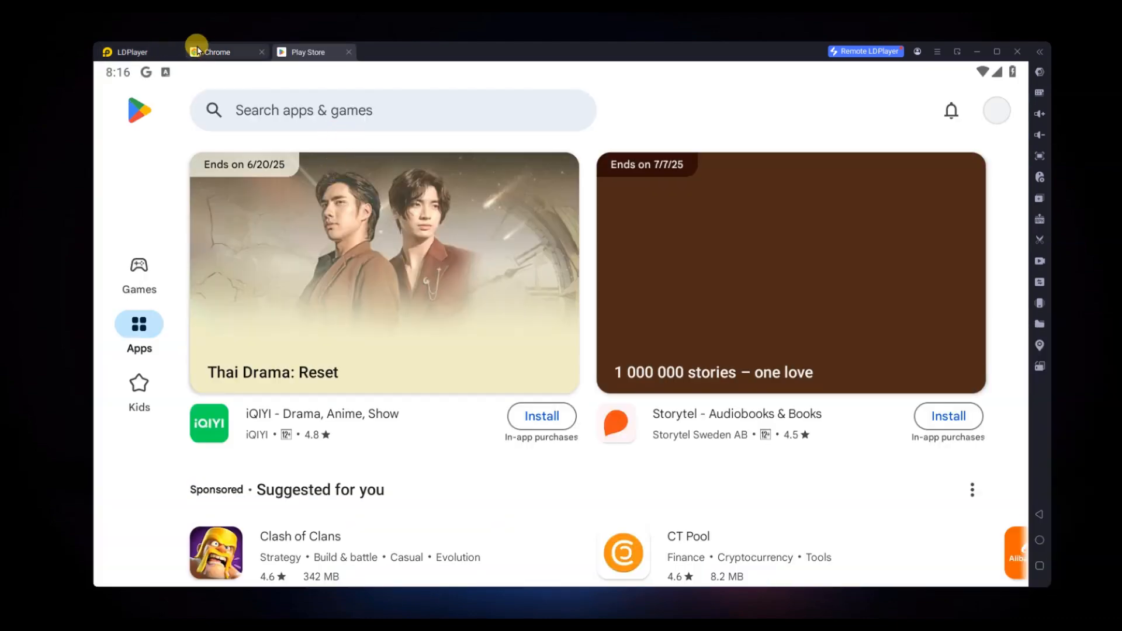
Step: Search the Play Store for '1xbet' and review the results
text(1xbet)
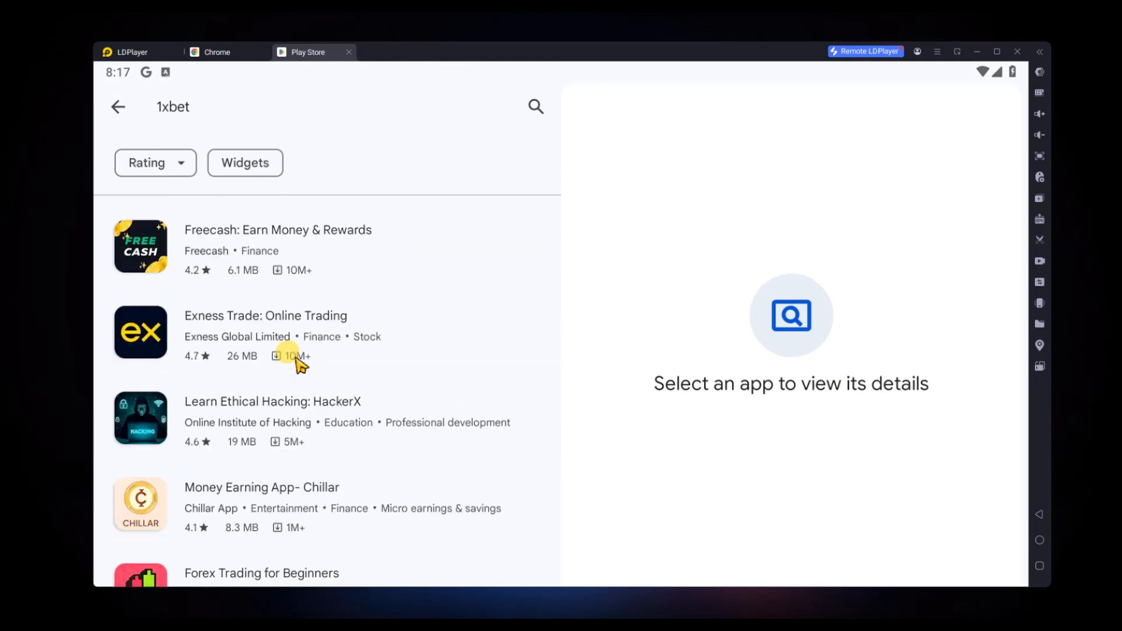
click(214, 52)
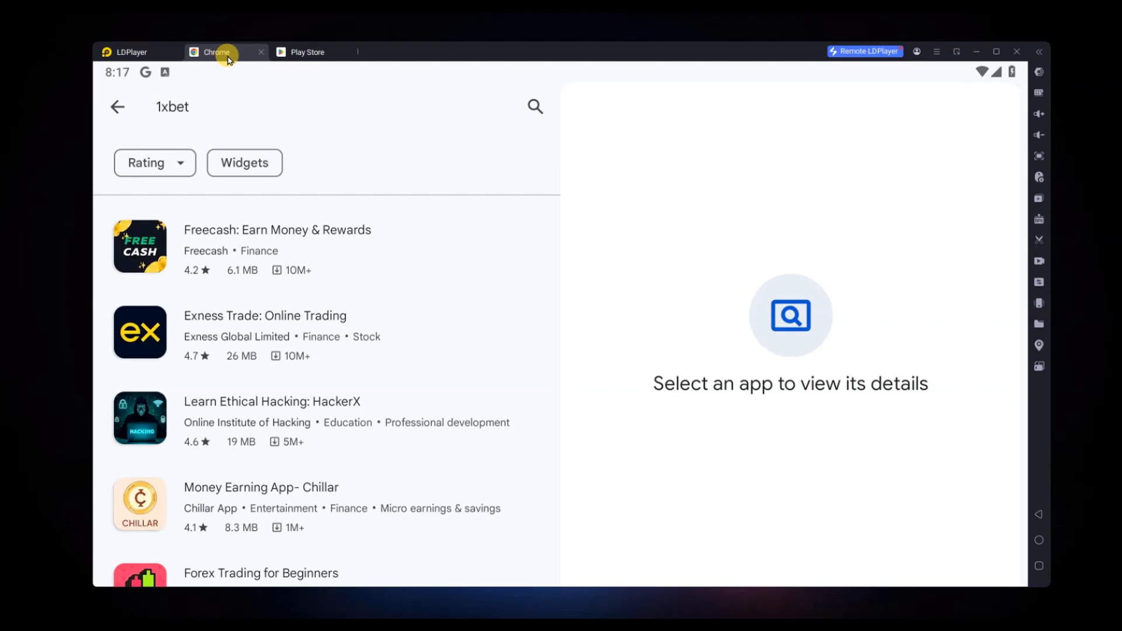
Step: Search '1xbet' in Chrome and dismiss the Kaspersky warning to reach the 1xBet site
click(215, 52)
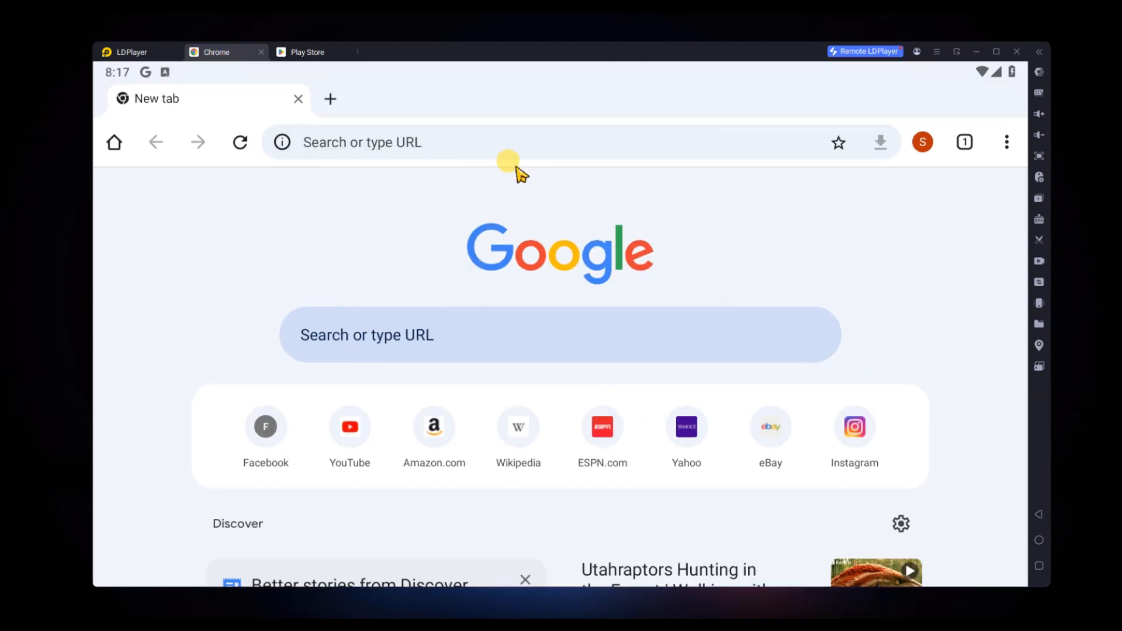
mouse_move(501, 153)
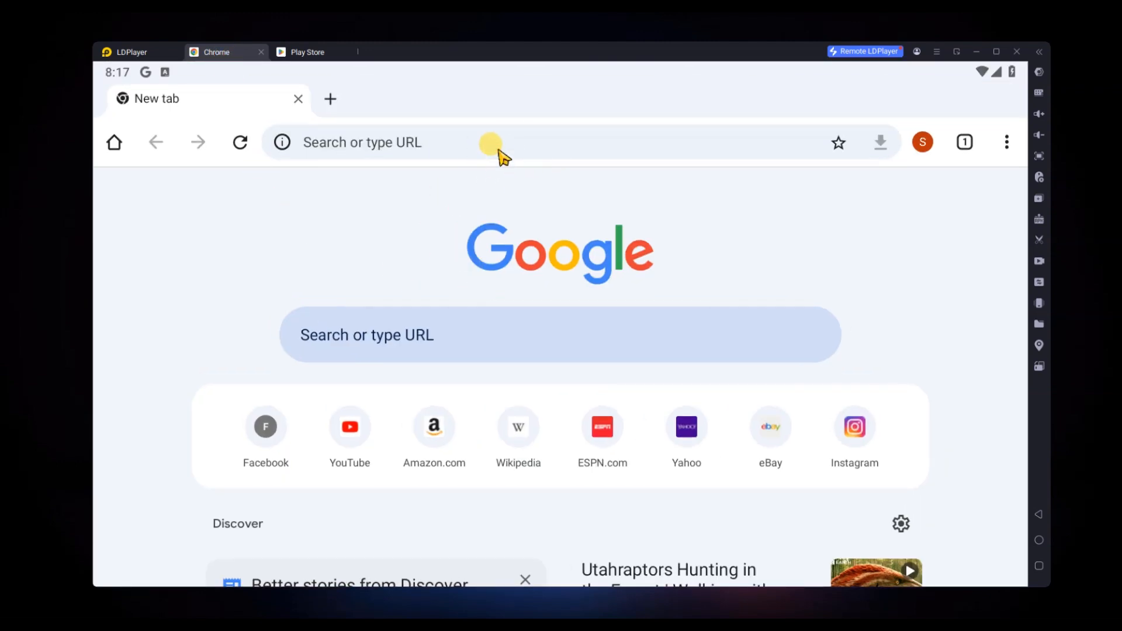
text(1)
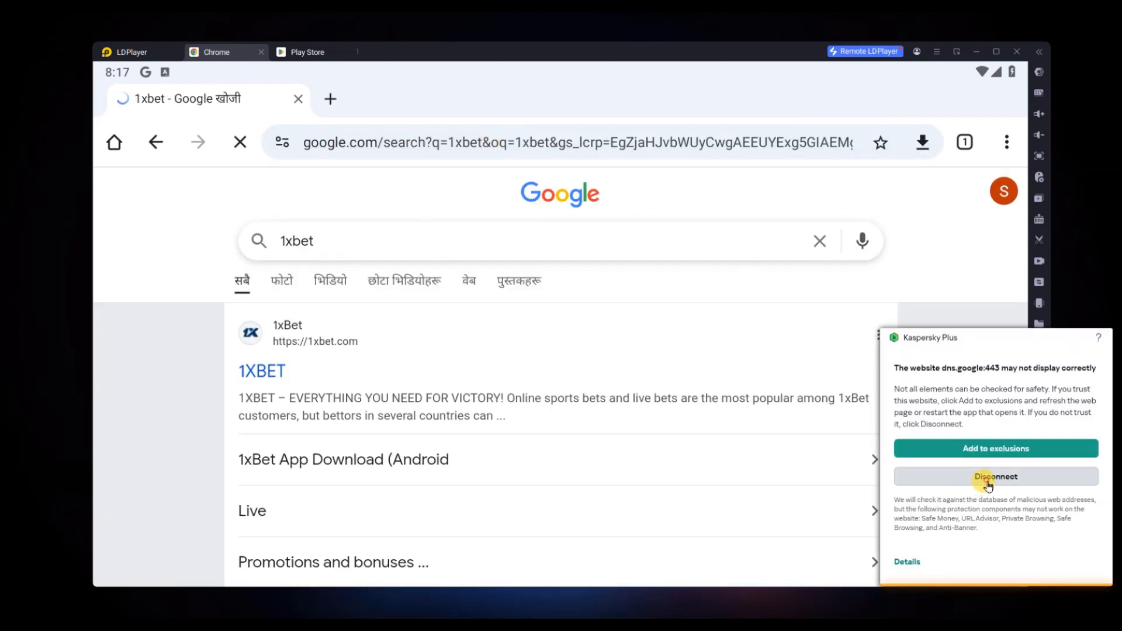
click(993, 477)
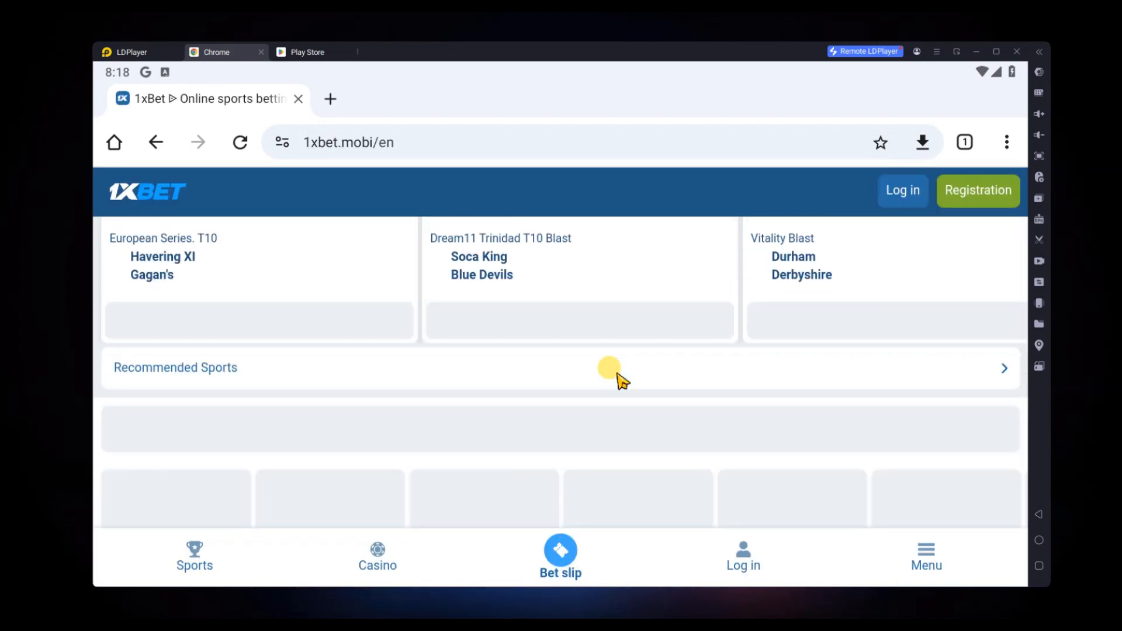
Step: Download 1xbet.apk despite the harmful-file warning and view its download progress
scroll(down, 3)
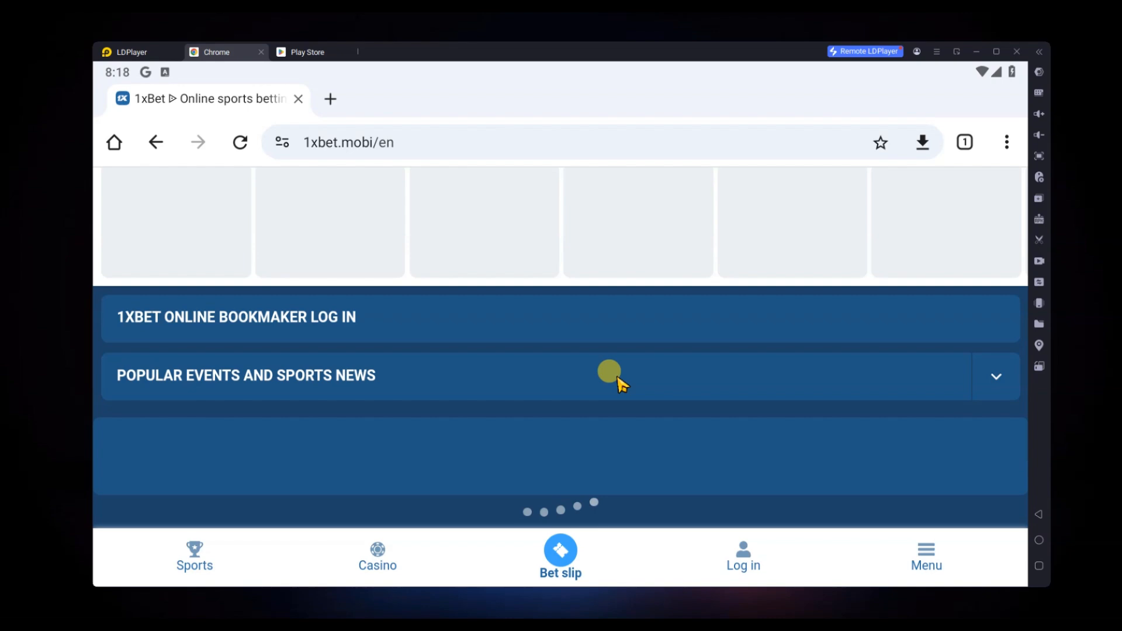
scroll(down, 3)
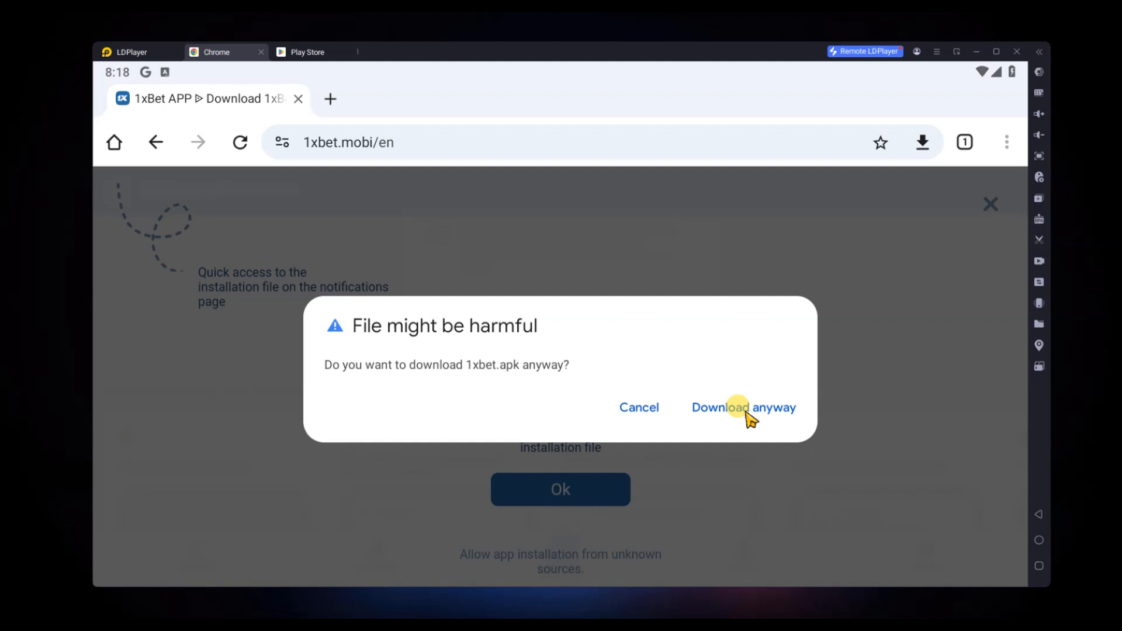
click(742, 407)
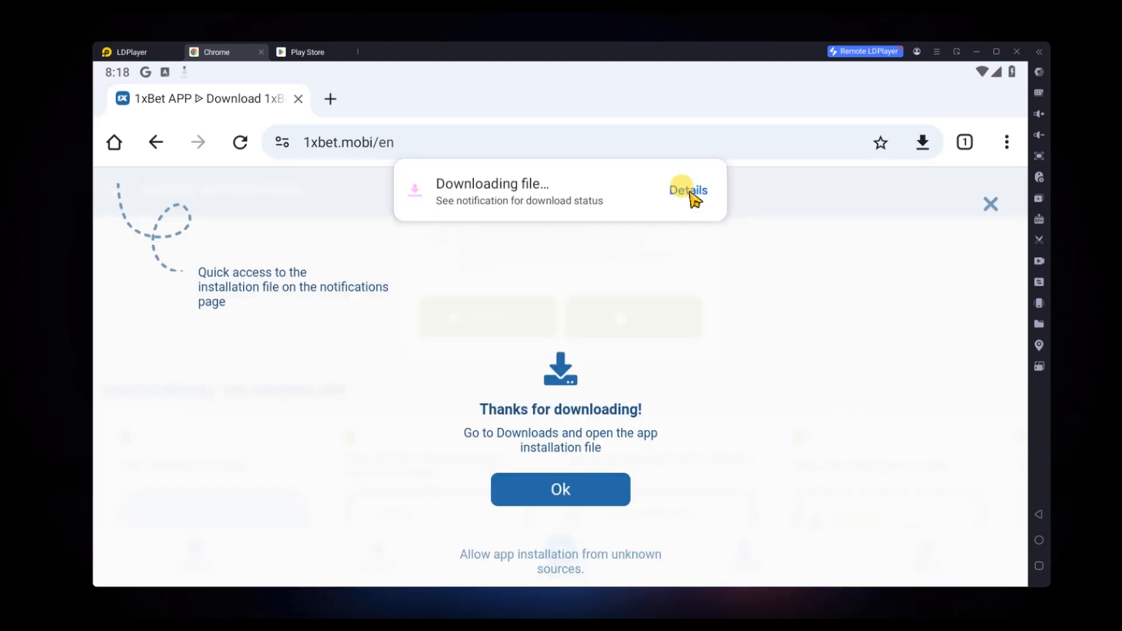
click(687, 191)
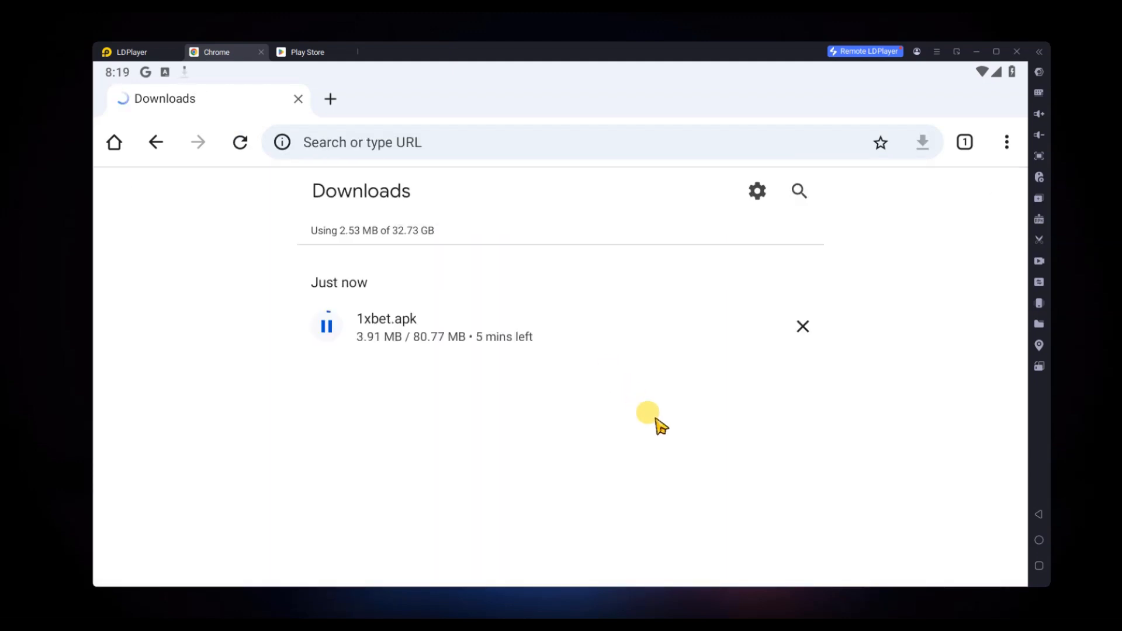
mouse_move(563, 406)
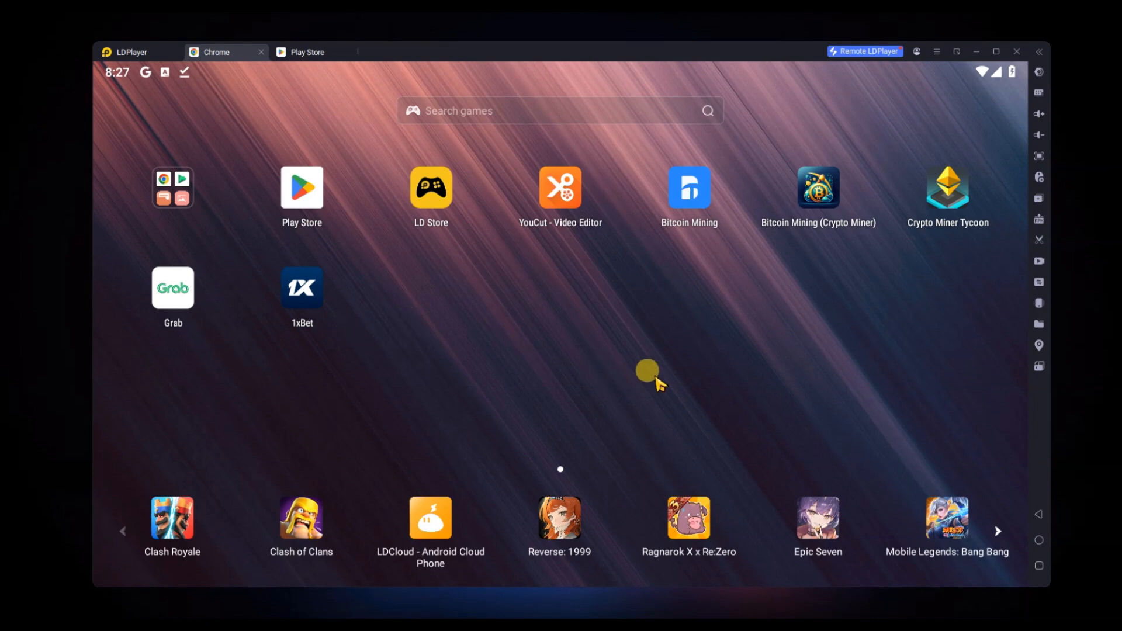
mouse_move(442, 351)
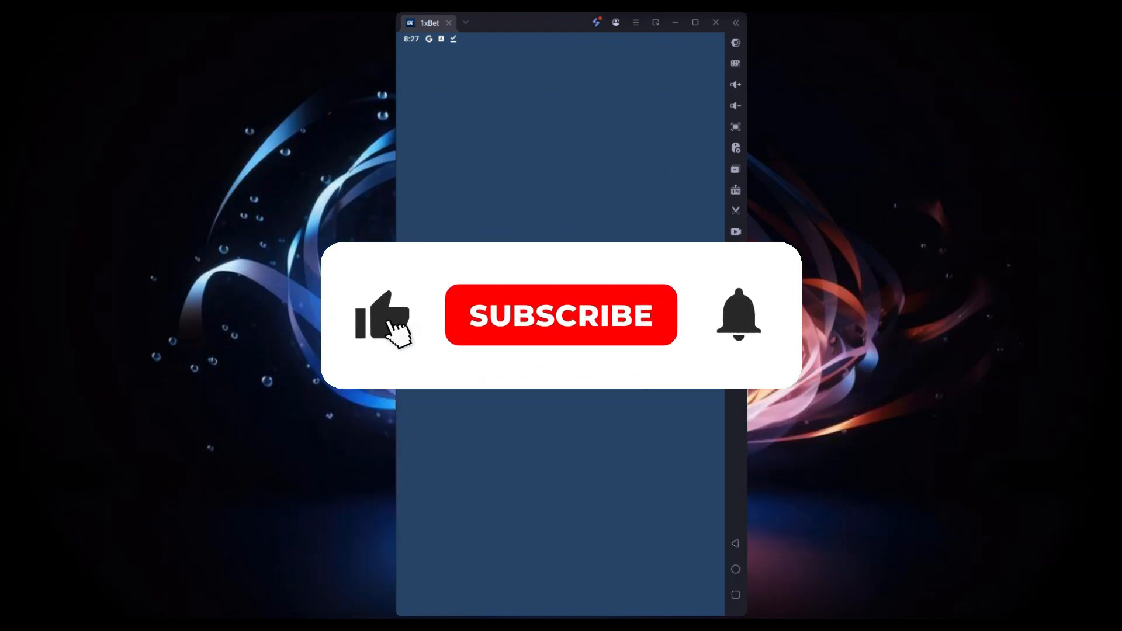
Step: Launch the 1xBet app from its LDPlayer home screen icon
click(561, 316)
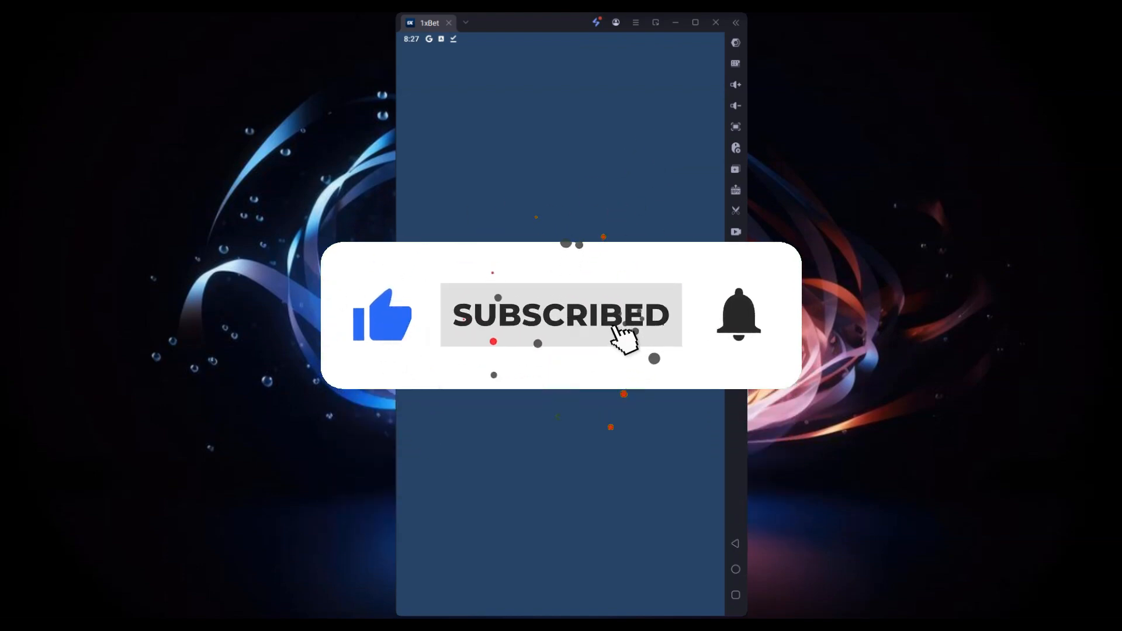